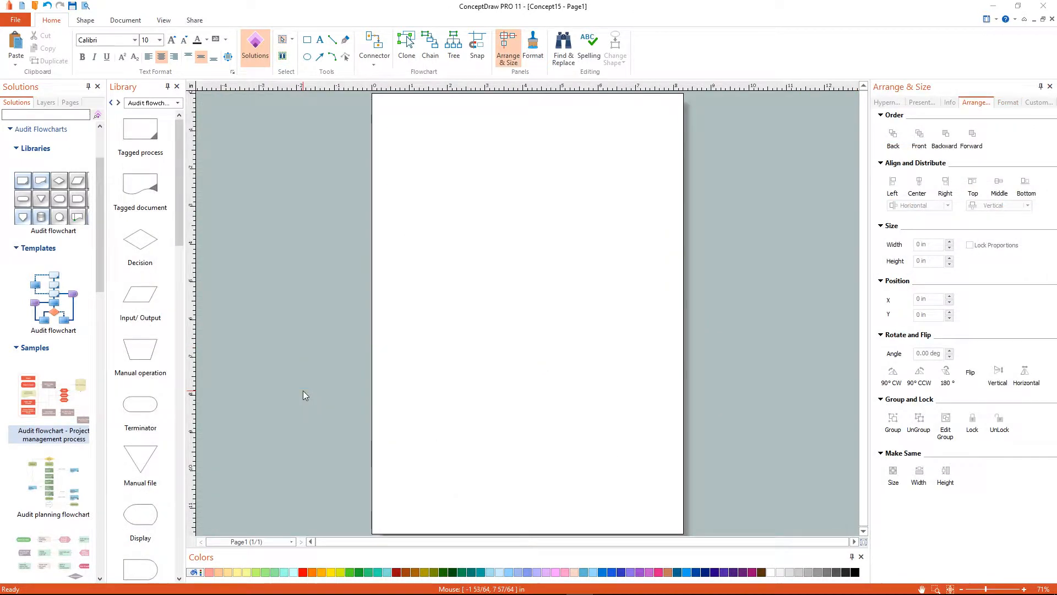
# Step: Set the blank A3 page to landscape orientation from the Document settings
pyautogui.click(126, 20)
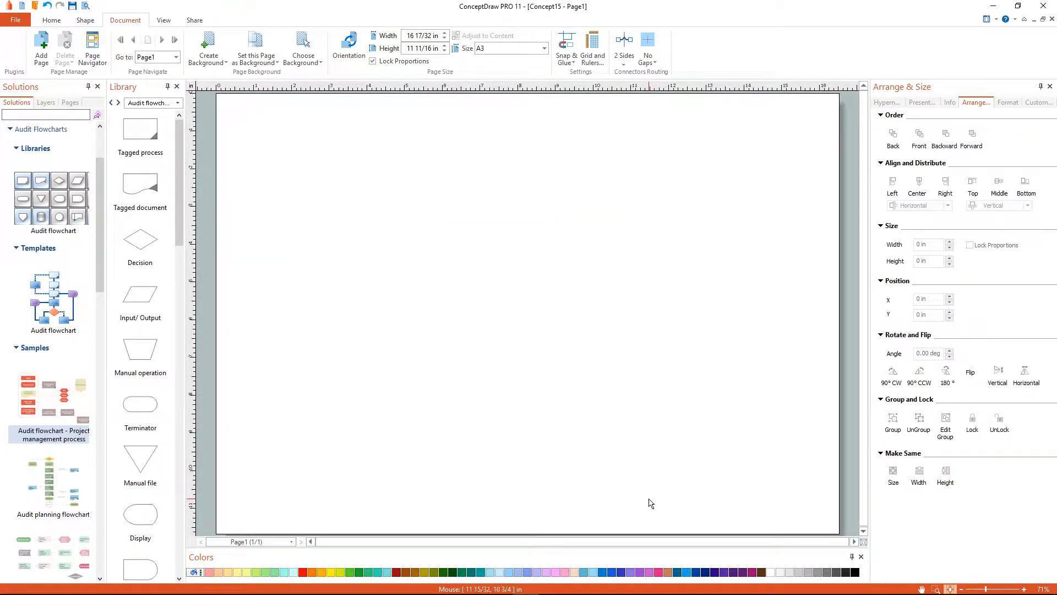
# Step: Add a Document shape below the terminator in the left column and enlarge it
pyautogui.scroll(-3)
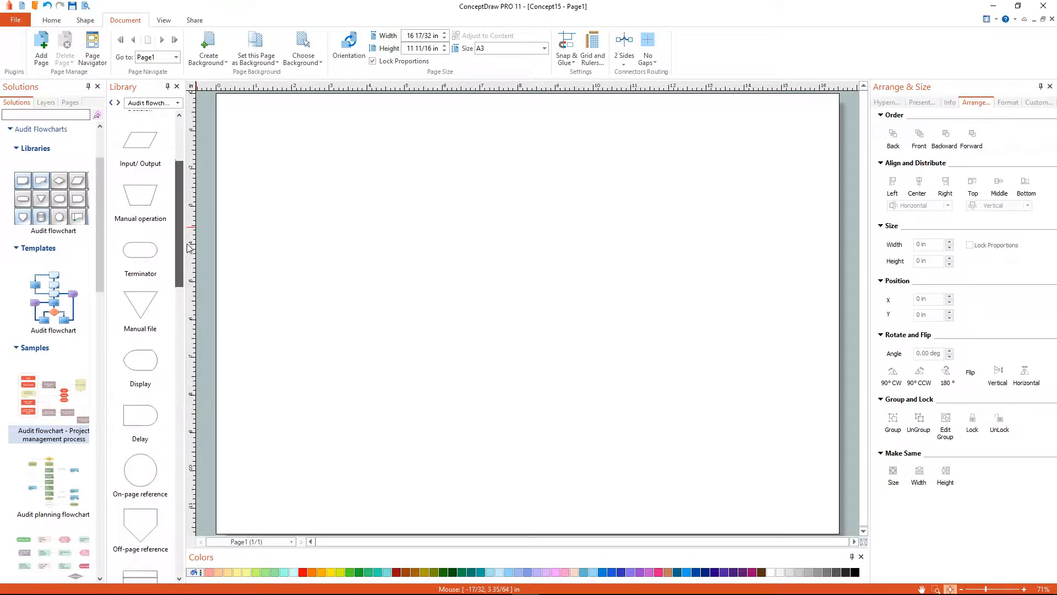
pyautogui.scroll(-3)
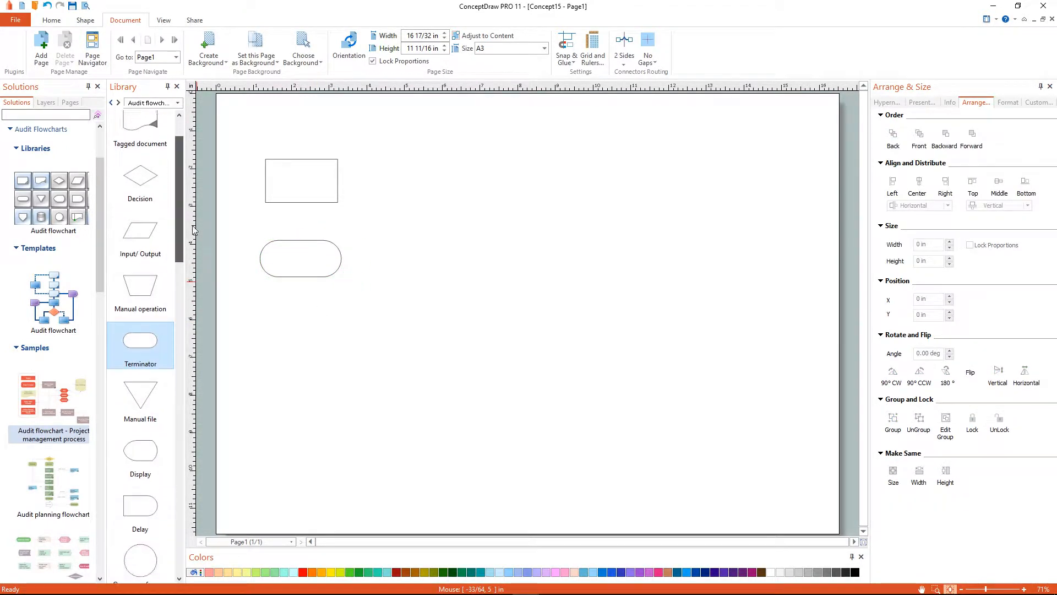
pyautogui.scroll(-3)
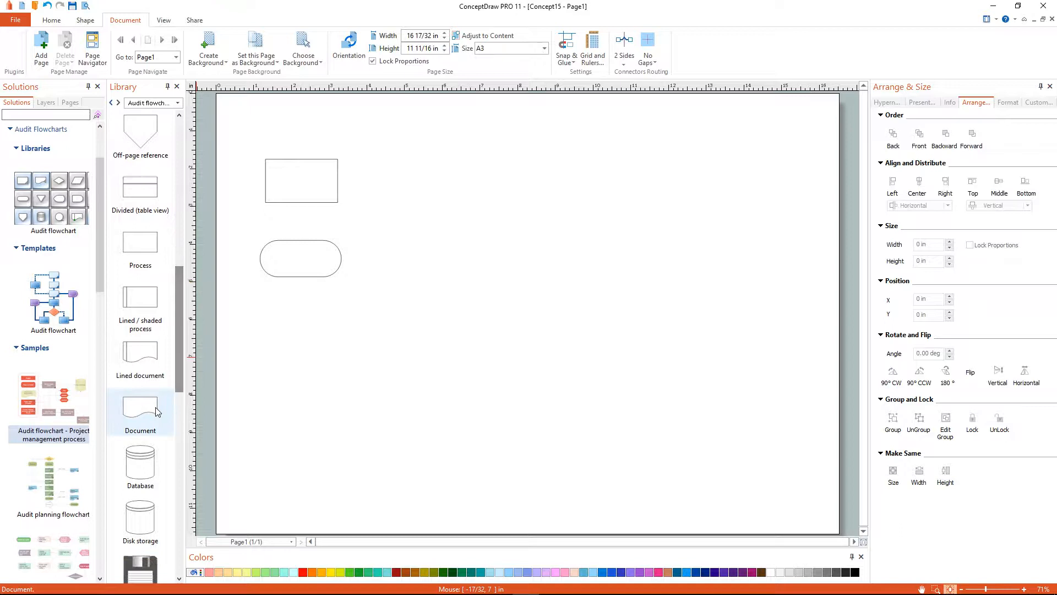
pyautogui.moveTo(140, 411); pyautogui.dragTo(300, 327)
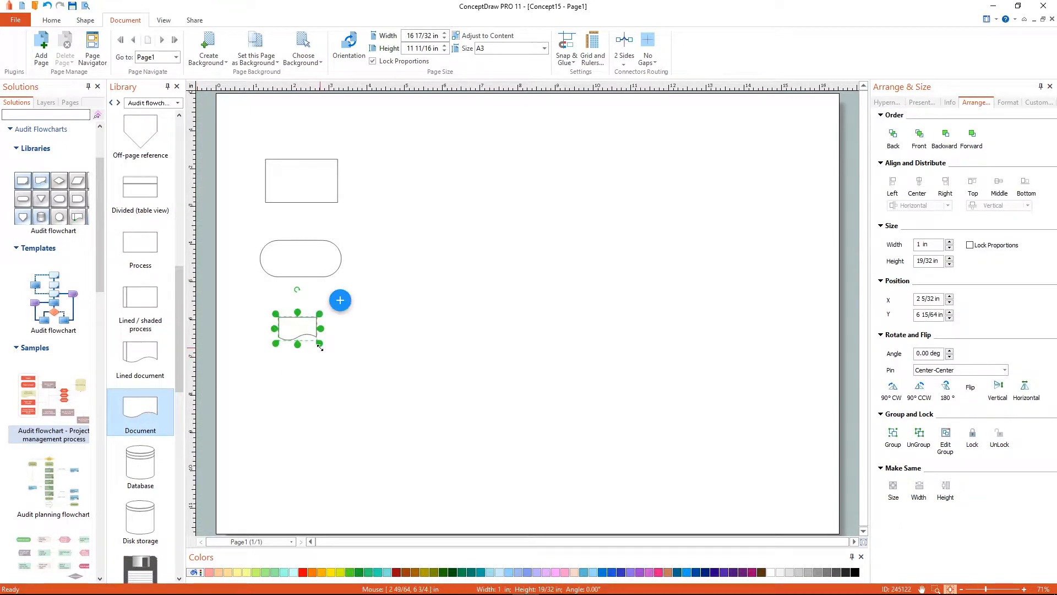
pyautogui.moveTo(322, 344); pyautogui.dragTo(343, 358)
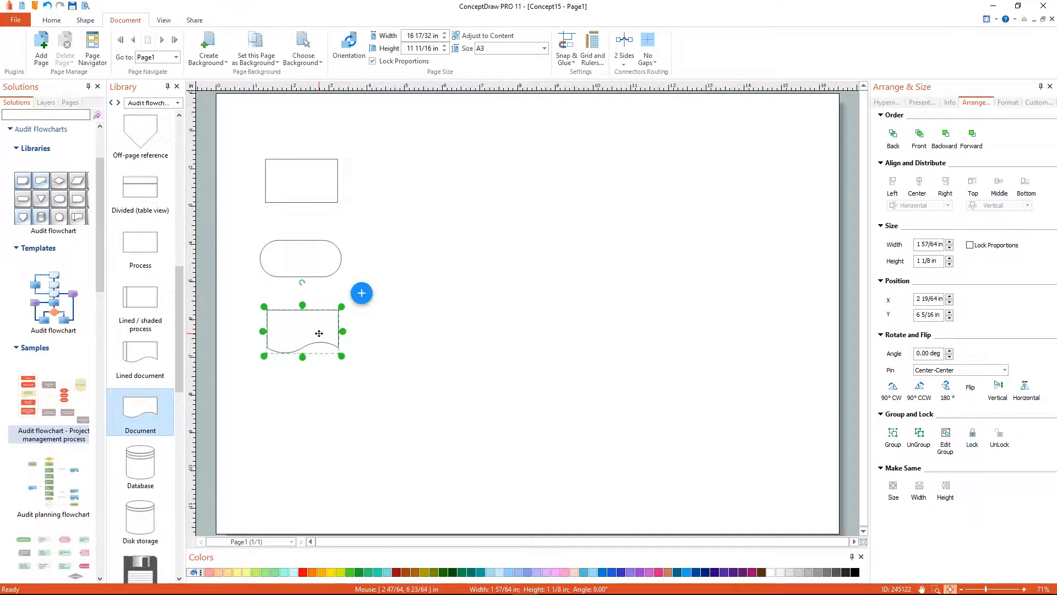
pyautogui.moveTo(361, 293)
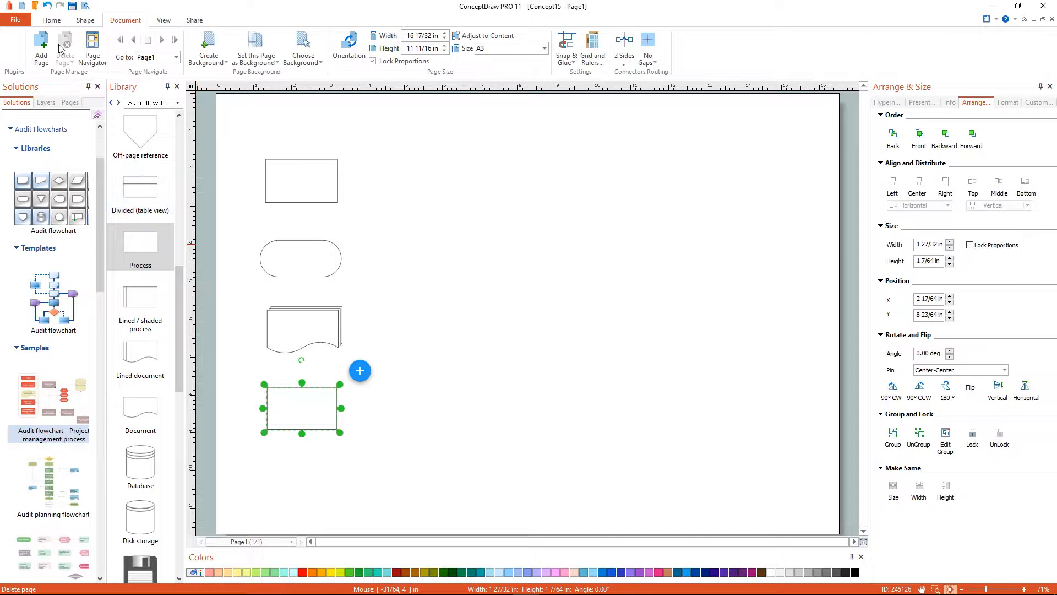
# Step: Enable Rapid Draw so connected shapes can be added from the blue arrows
pyautogui.click(85, 20)
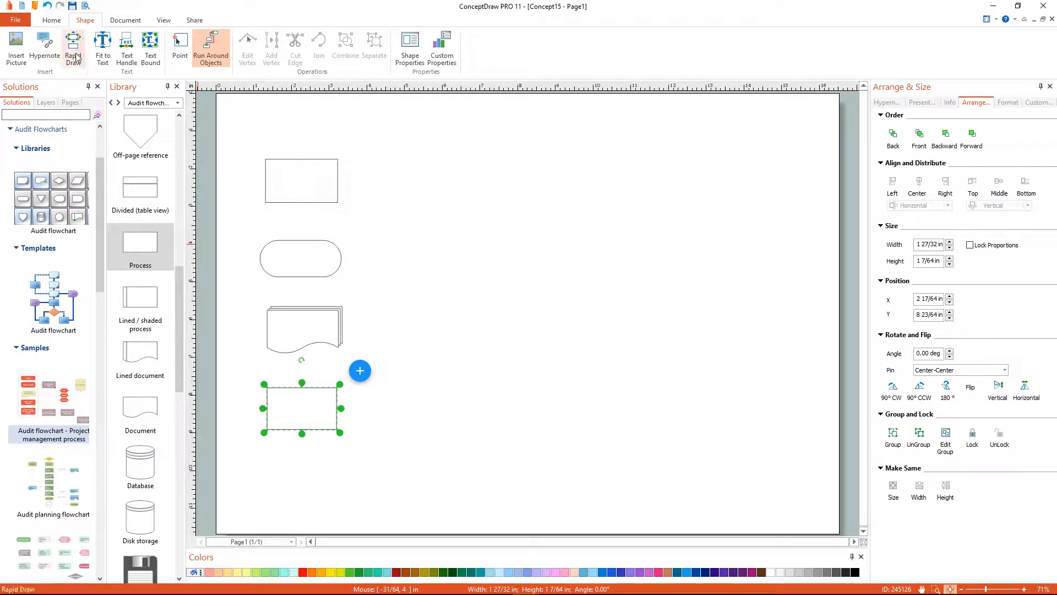
pyautogui.click(71, 49)
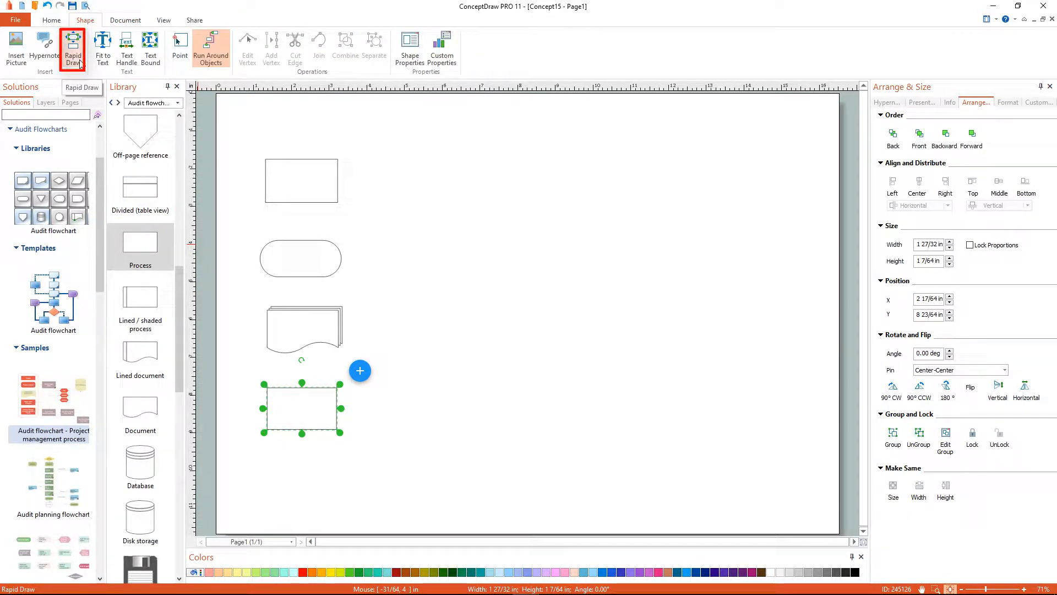
pyautogui.moveTo(262, 381)
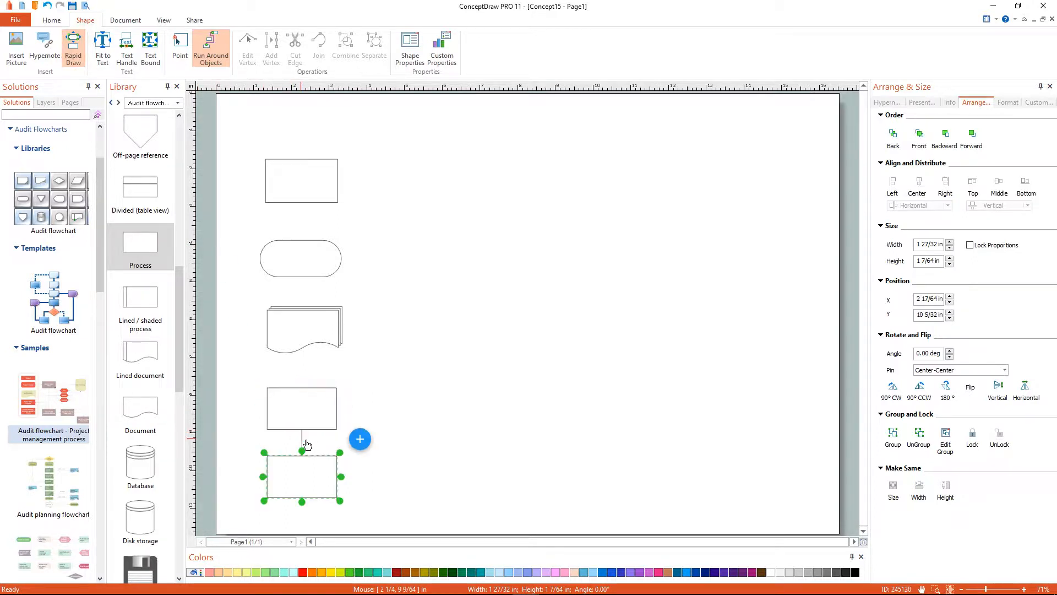
# Step: Chain three arrow-connected process boxes rightward along the bottom, then move the last box lower right
pyautogui.moveTo(300, 477); pyautogui.dragTo(410, 477)
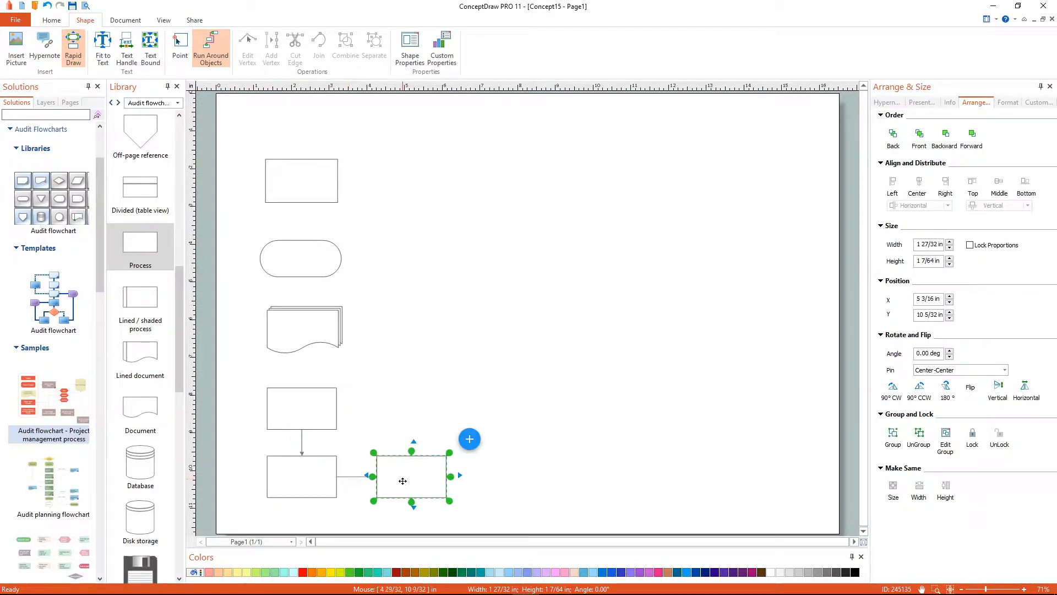
pyautogui.moveTo(413, 476); pyautogui.dragTo(520, 477)
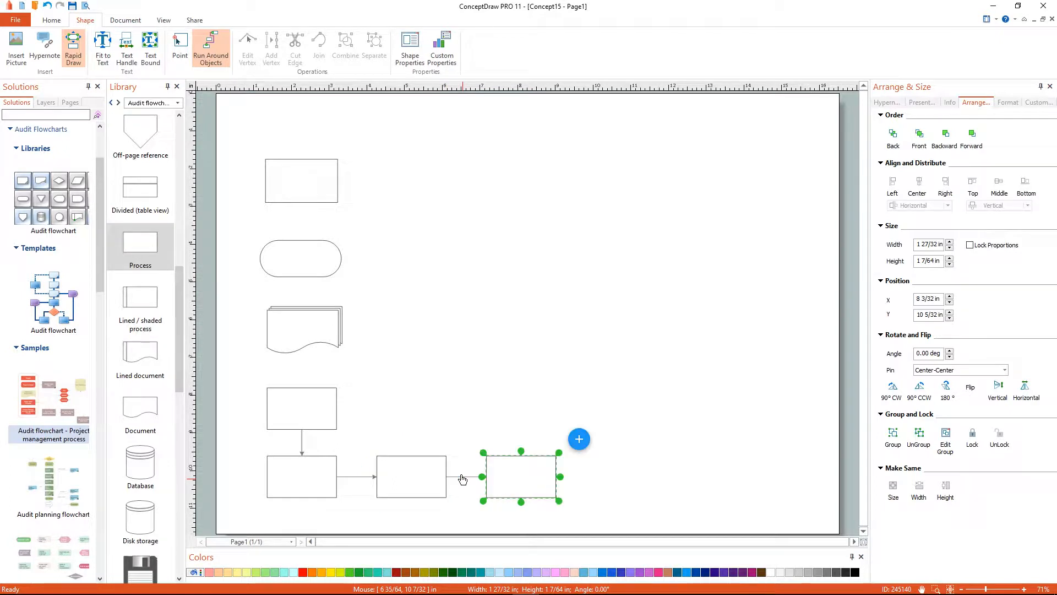
pyautogui.moveTo(521, 476); pyautogui.dragTo(630, 476)
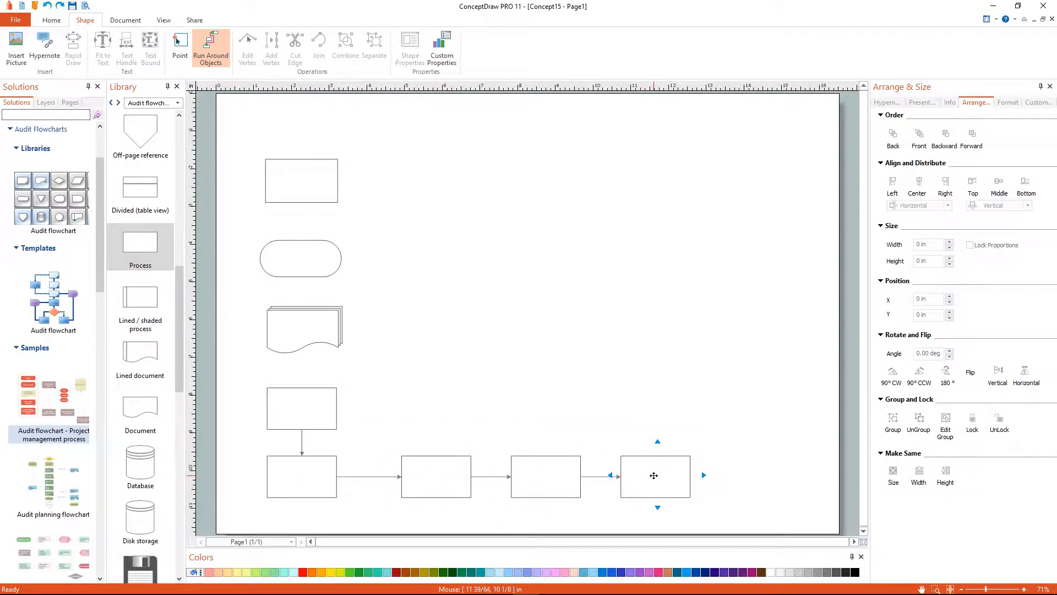
pyautogui.moveTo(654, 476); pyautogui.dragTo(746, 502)
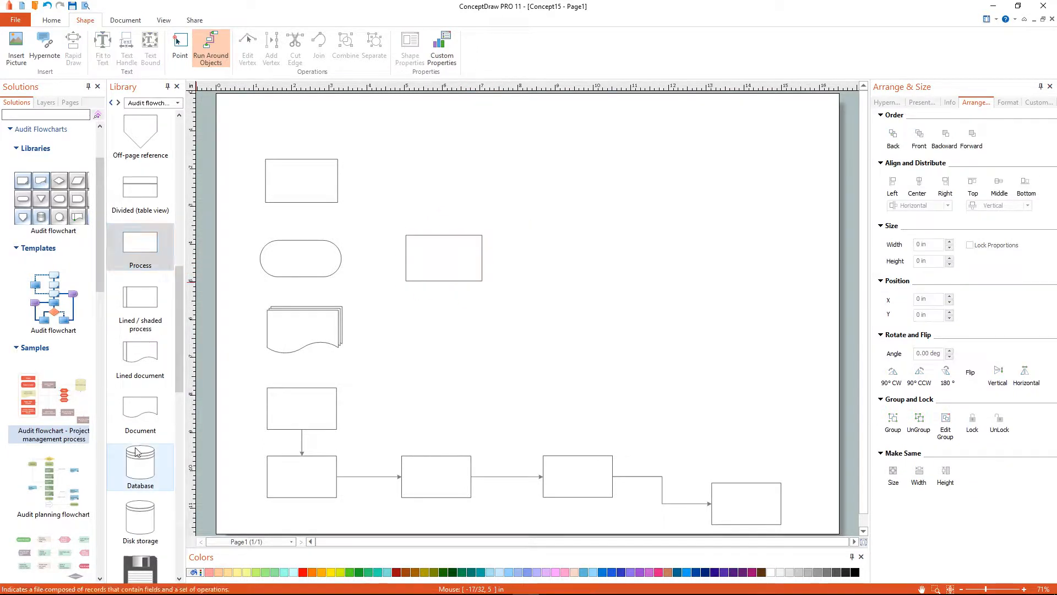
# Step: Add a database cylinder and three stacked hexagons mid-page, distributed evenly
pyautogui.moveTo(140, 458); pyautogui.dragTo(691, 261)
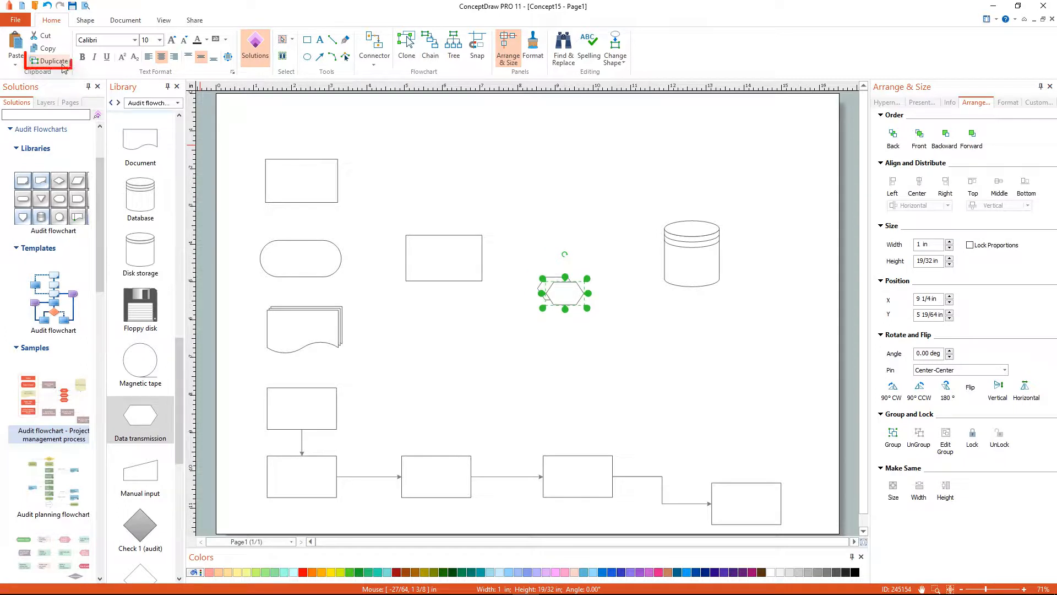
pyautogui.moveTo(564, 290); pyautogui.dragTo(548, 317)
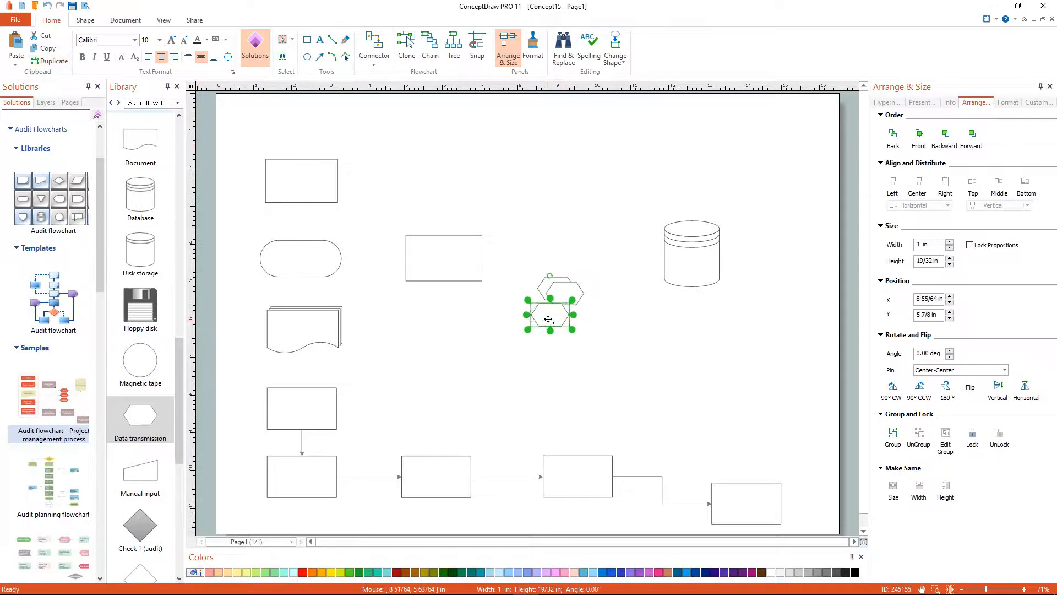
pyautogui.moveTo(549, 304); pyautogui.dragTo(556, 364)
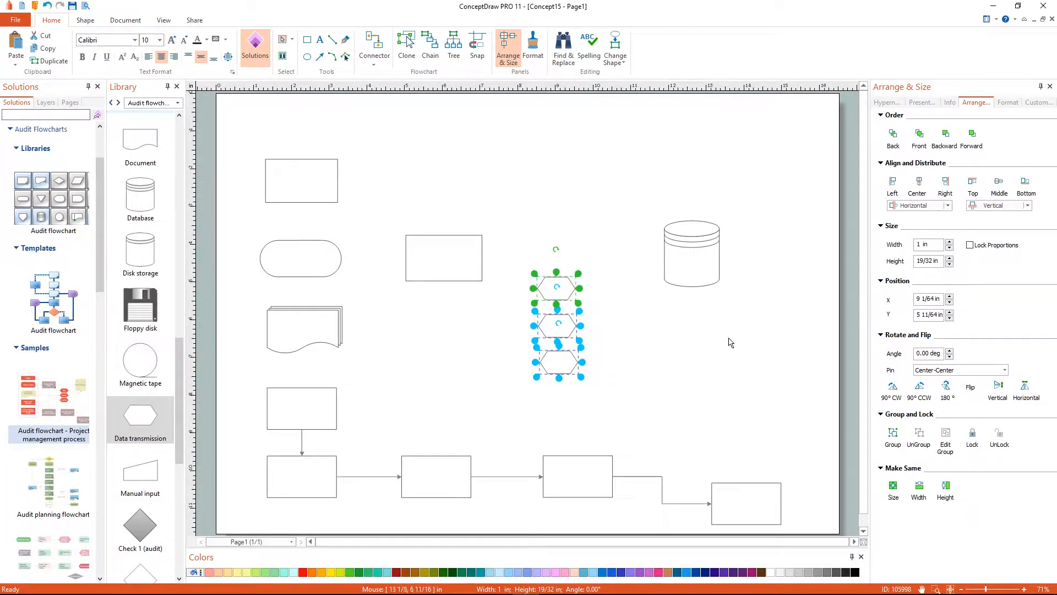
pyautogui.click(916, 181)
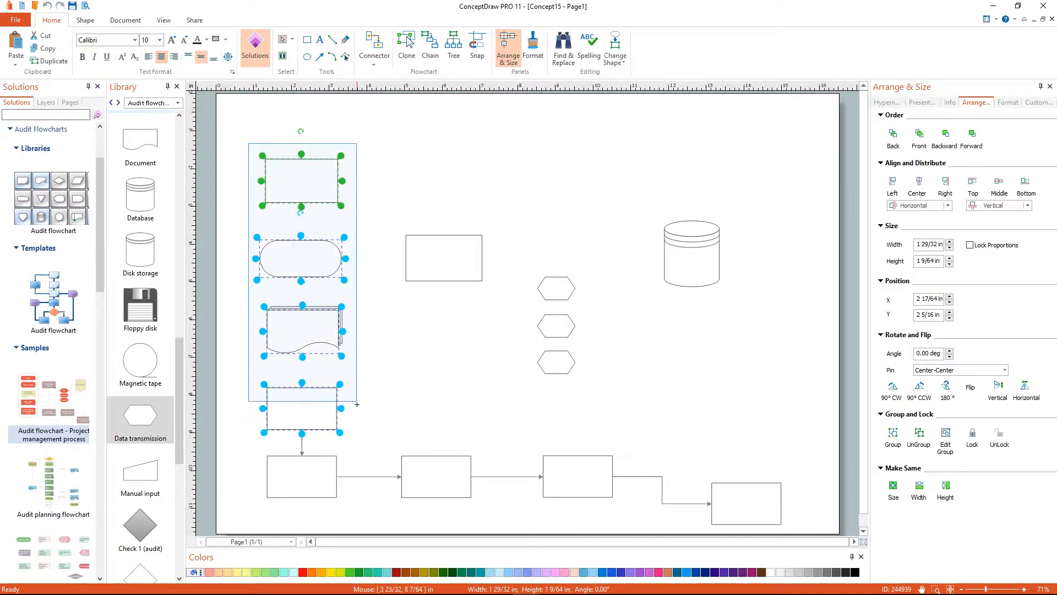
# Step: Centre-align the shapes in the left column
pyautogui.click(916, 180)
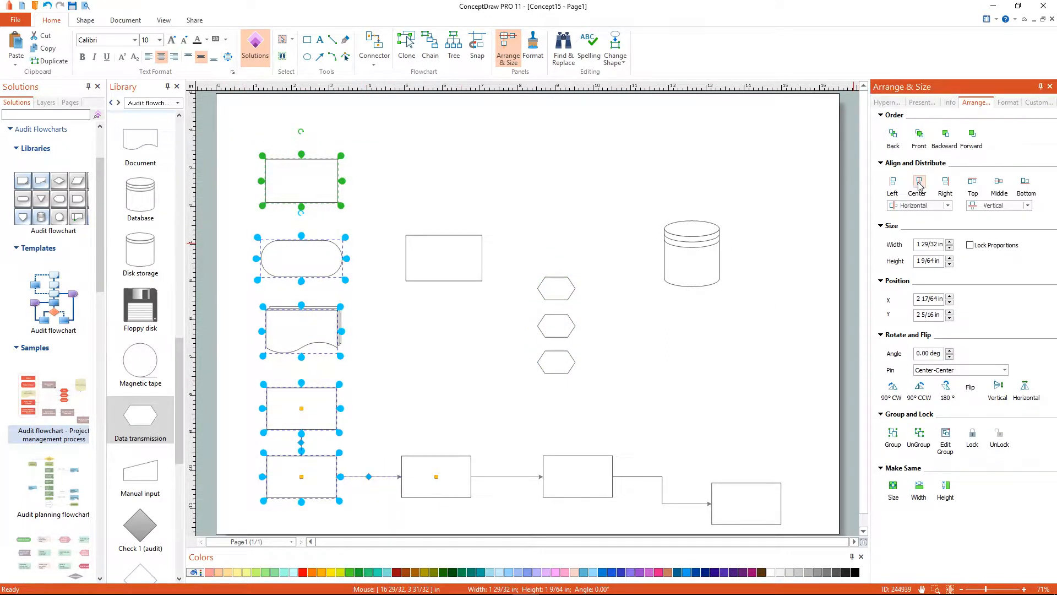
pyautogui.click(307, 40)
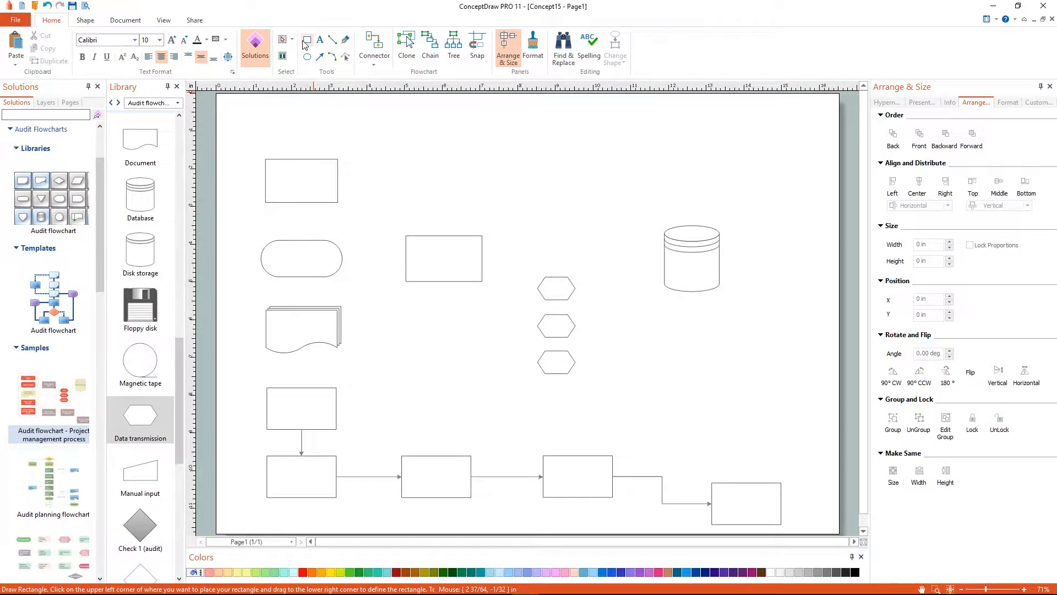
# Step: Draw a tall red-bordered rectangle container around the left column of shapes
pyautogui.click(306, 39)
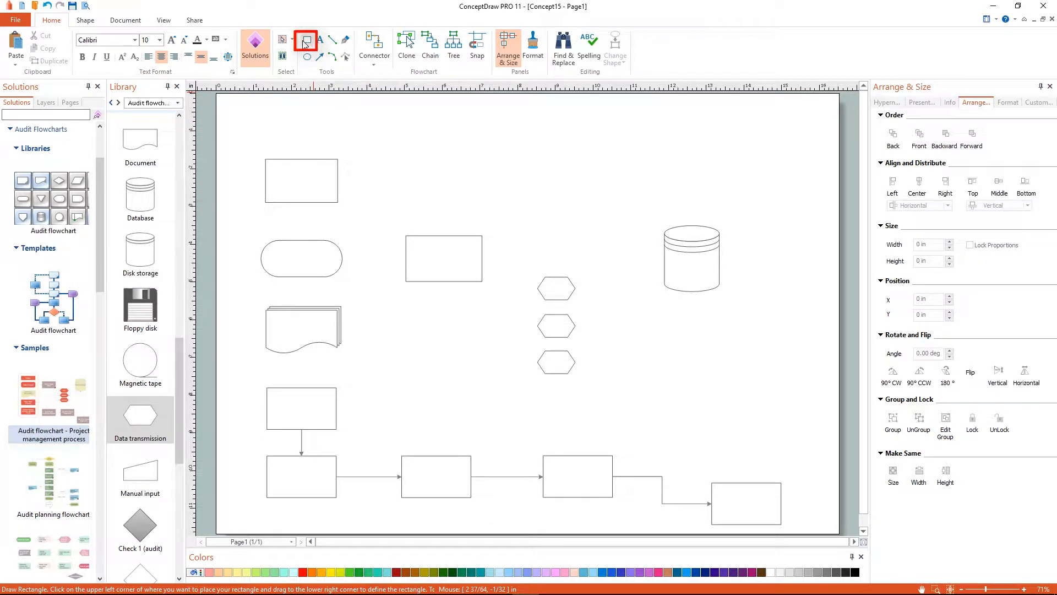
pyautogui.moveTo(237, 123); pyautogui.dragTo(307, 190)
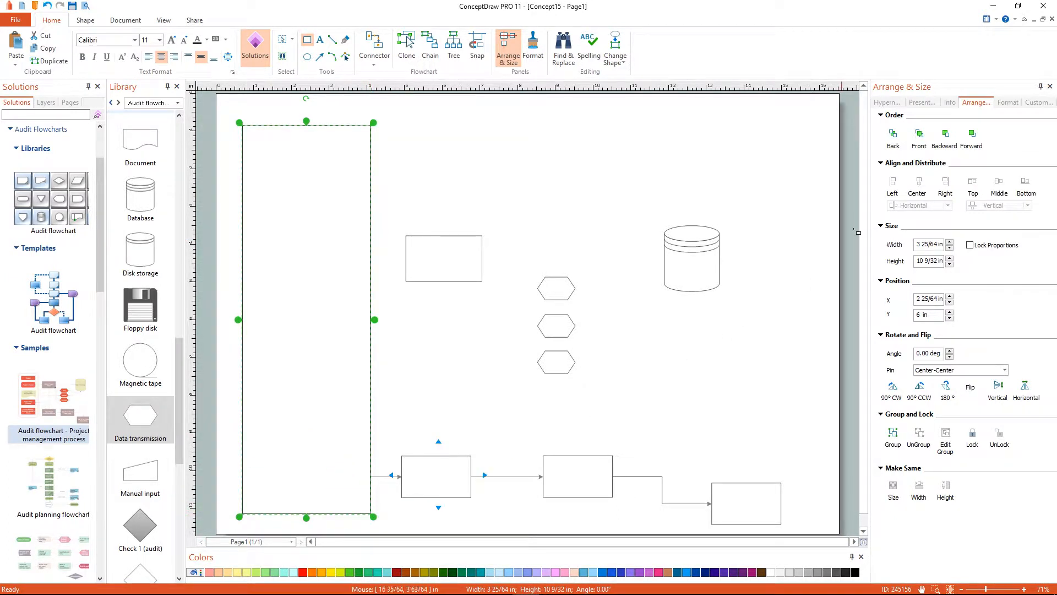
pyautogui.click(533, 42)
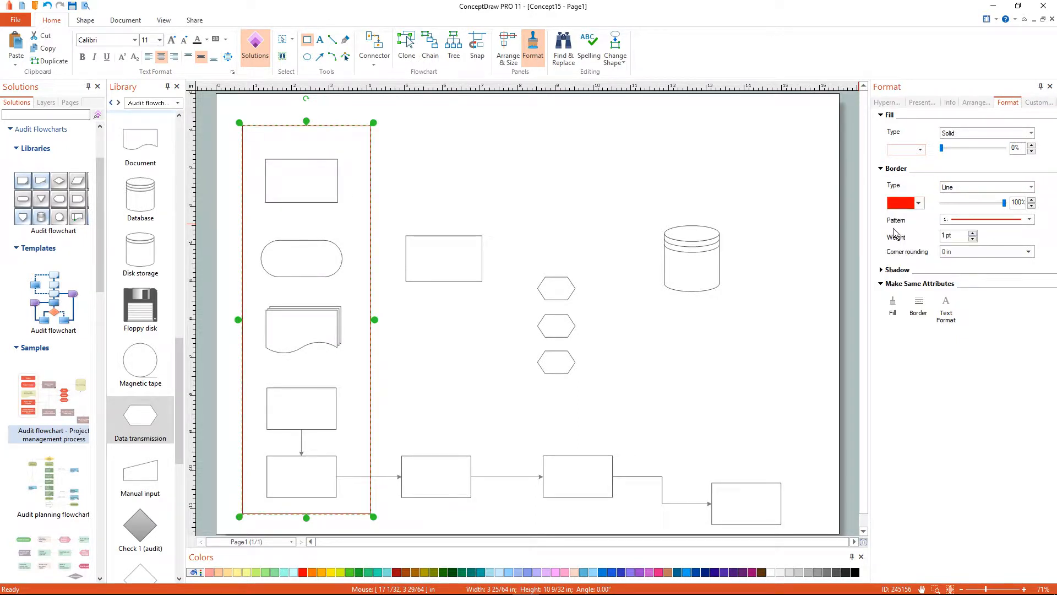
# Step: Give the container 1/2 in corner rounding via Format > Border
pyautogui.click(1027, 251)
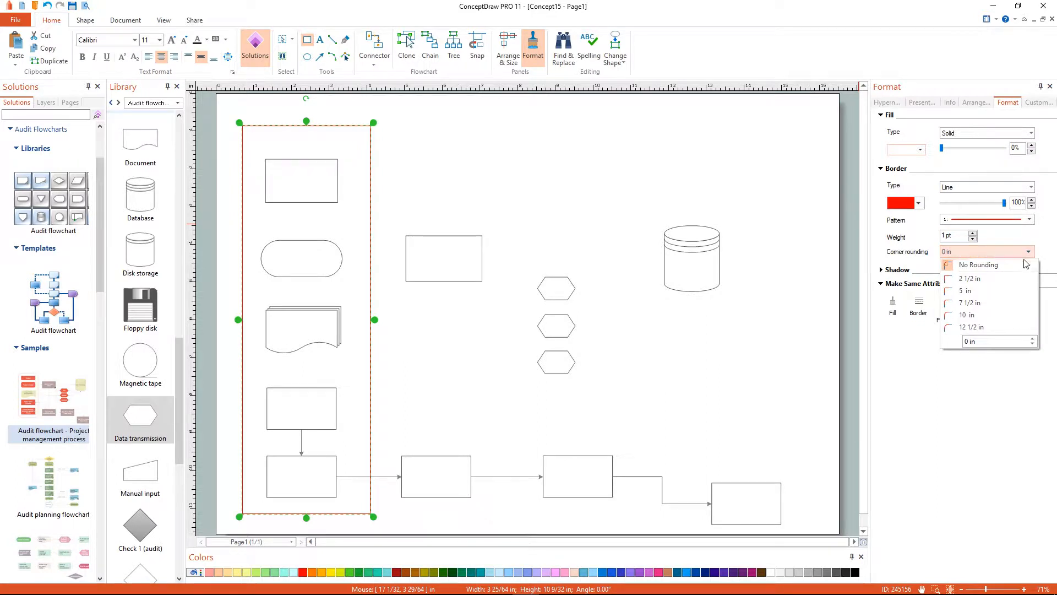
pyautogui.click(991, 341)
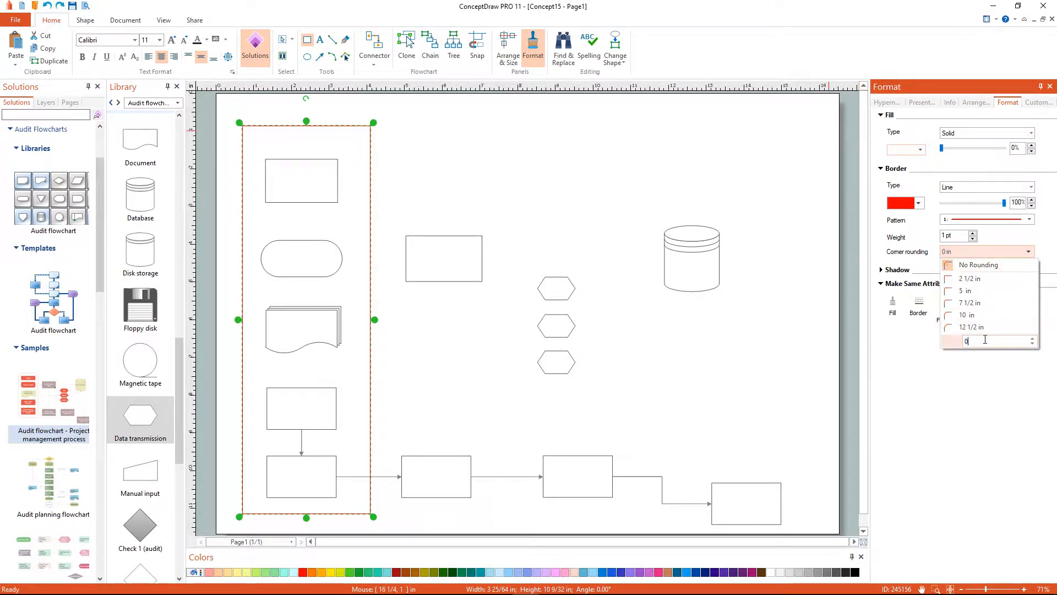
pyautogui.click(984, 340)
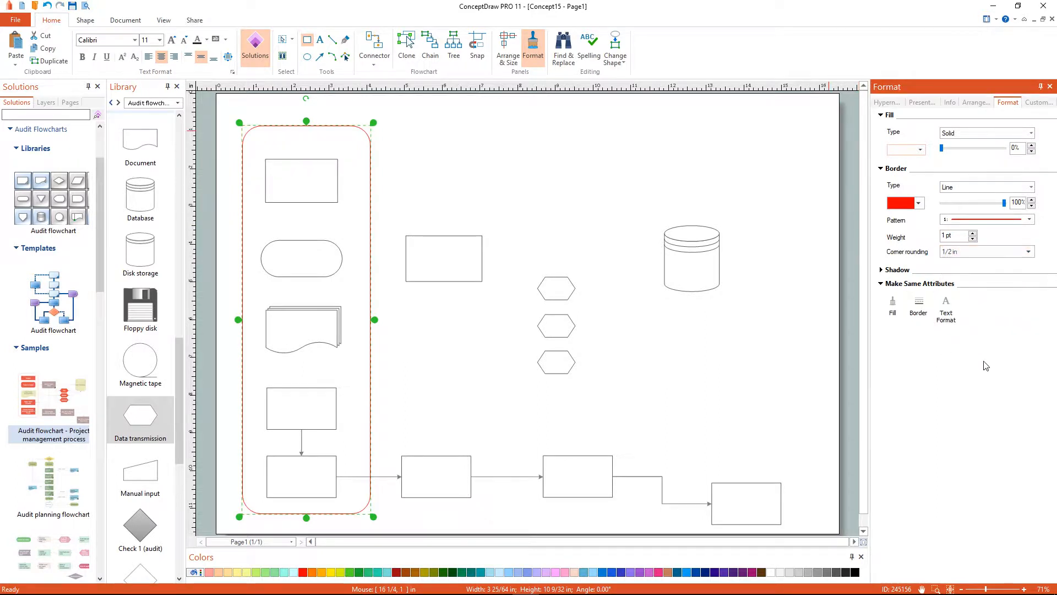
pyautogui.click(374, 43)
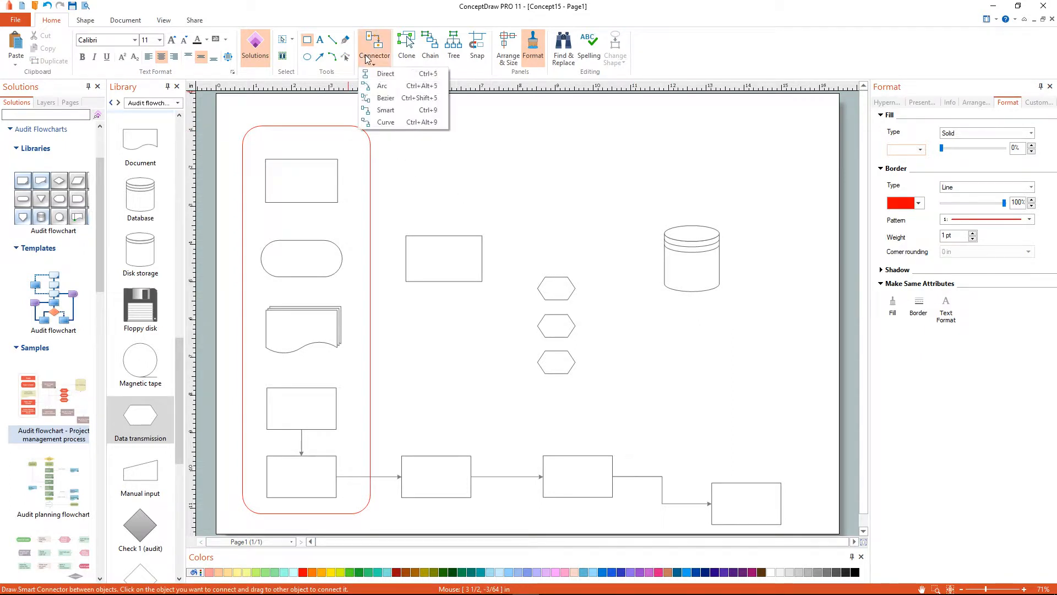
pyautogui.moveTo(385, 109)
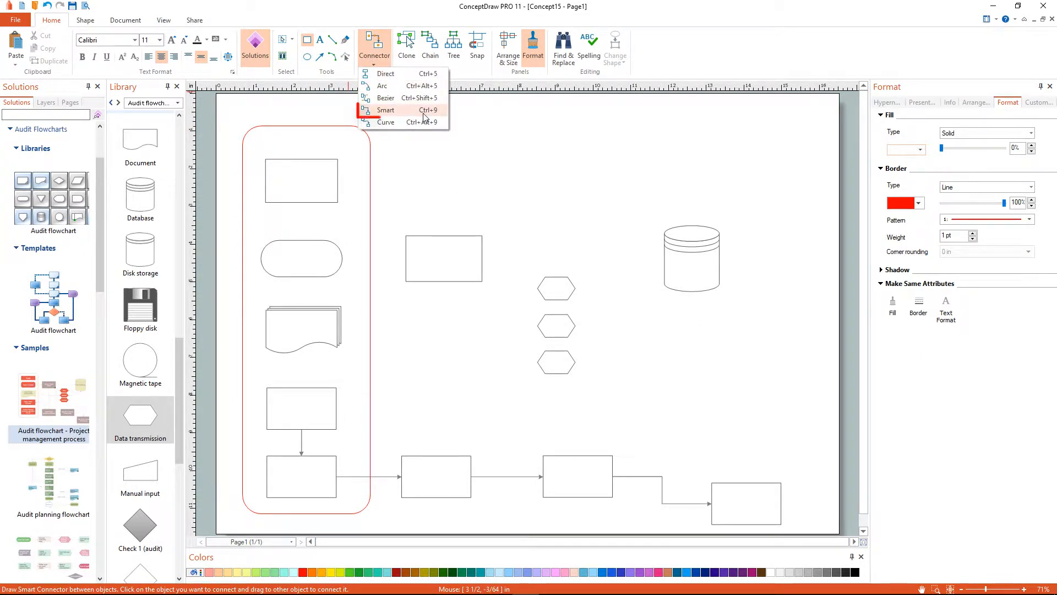
# Step: Link the terminator to a process box and the hexagons to the database cylinder with Smart connectors
pyautogui.click(385, 109)
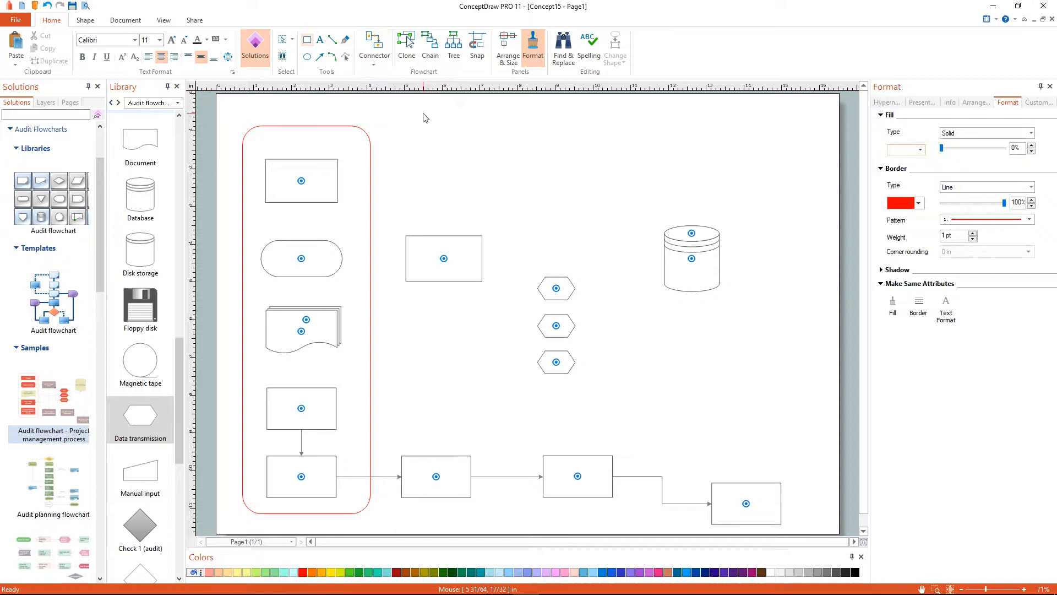
pyautogui.click(300, 258)
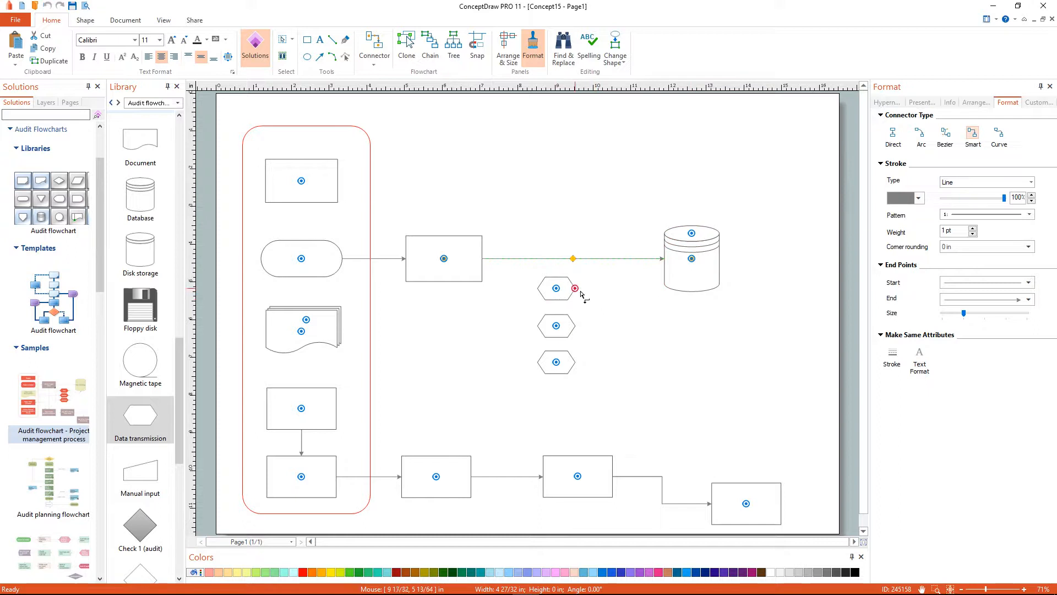
pyautogui.moveTo(576, 289); pyautogui.dragTo(576, 362)
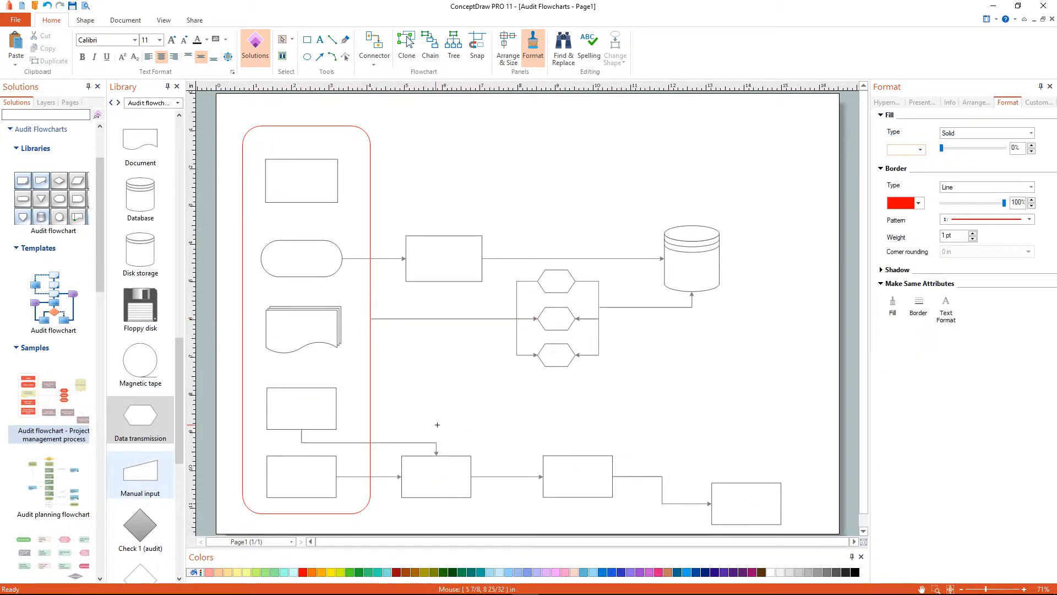
# Step: Label the top box in the container 'Project'
pyautogui.click(300, 180)
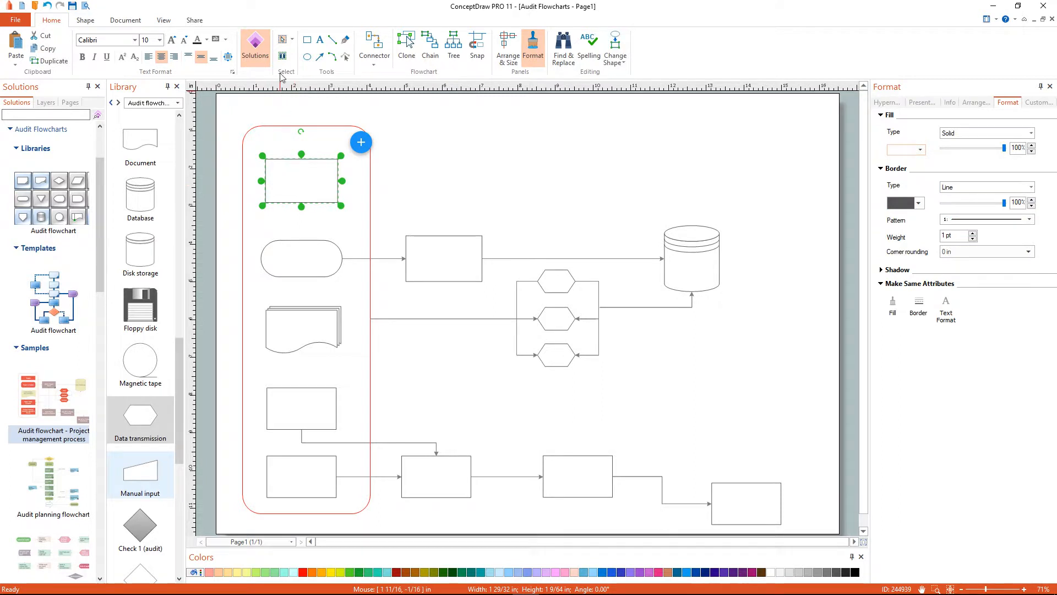
pyautogui.click(281, 57)
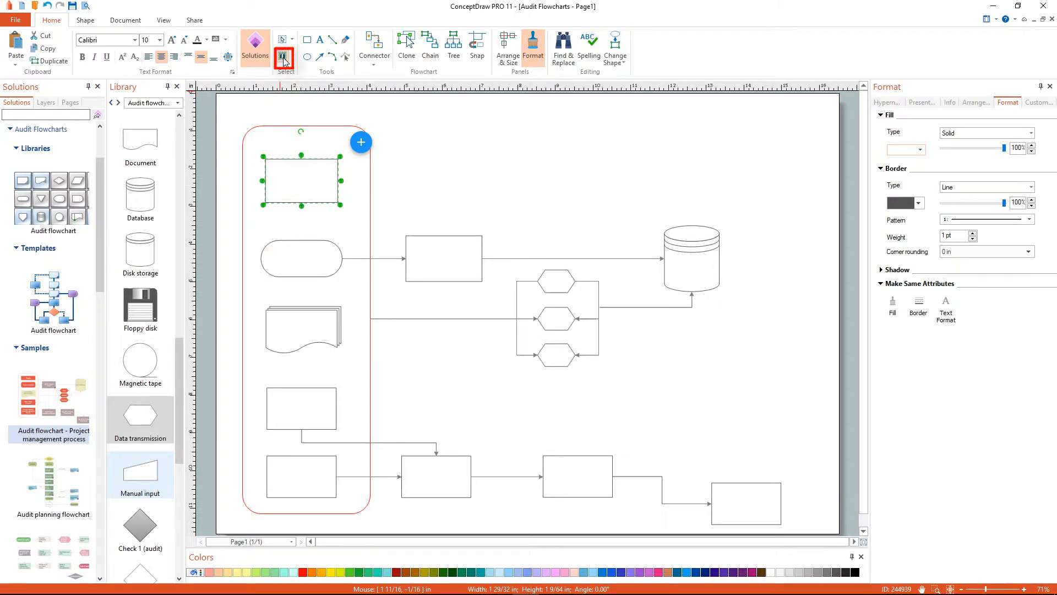
pyautogui.write('P')
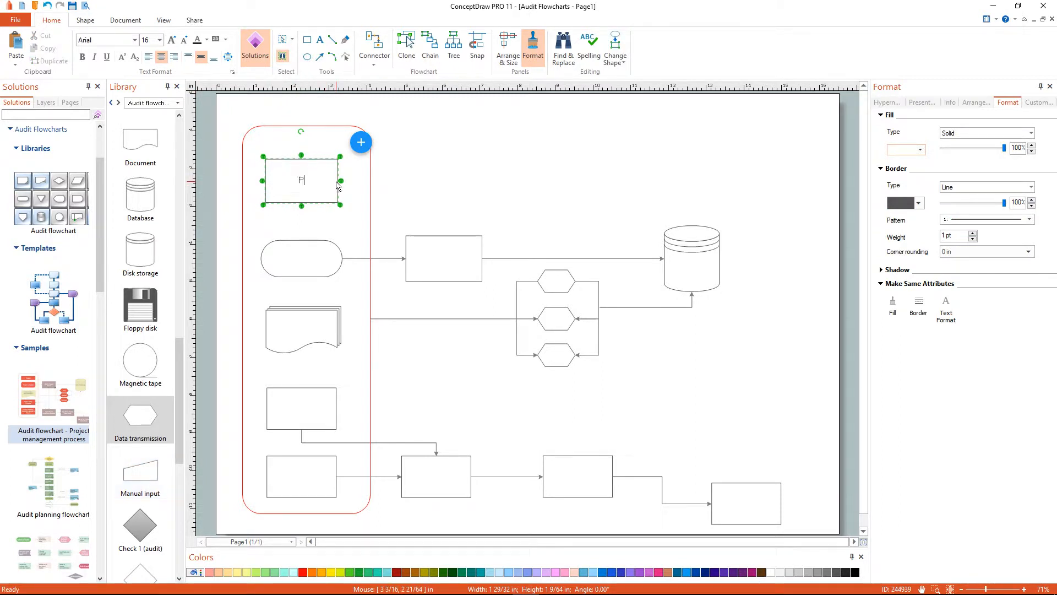
pyautogui.write('roject')
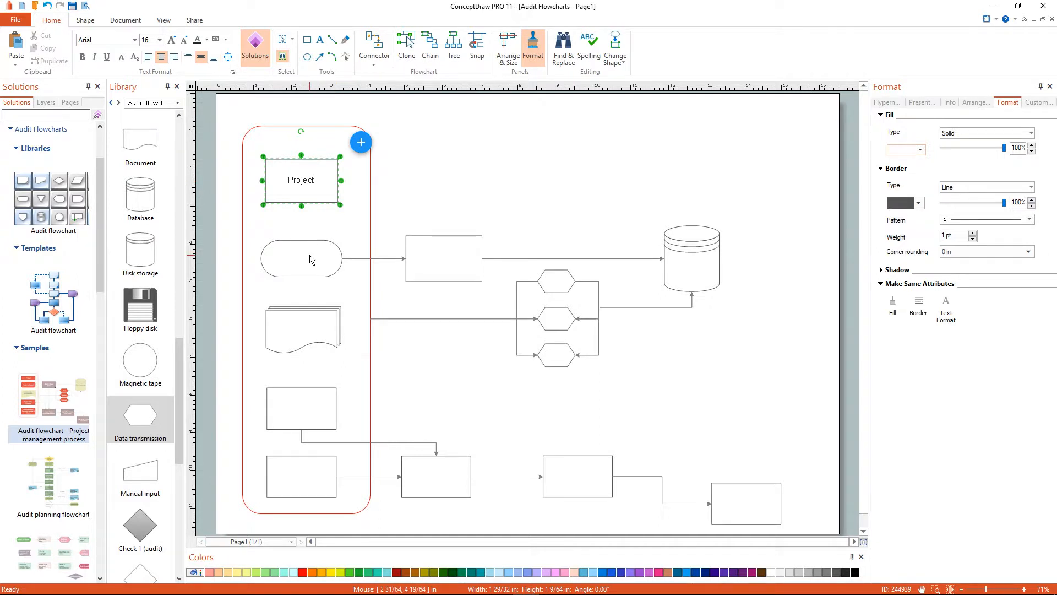
# Step: Restyle the 'Project is Created' terminator label's font and label the next shape 'Create Project'
pyautogui.click(301, 257)
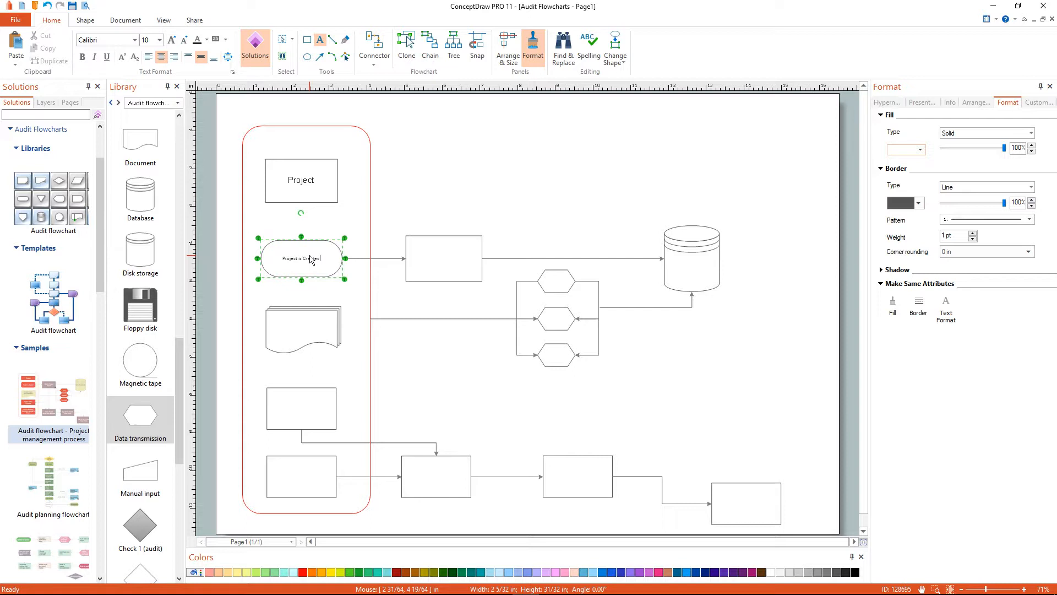
pyautogui.doubleClick(301, 257)
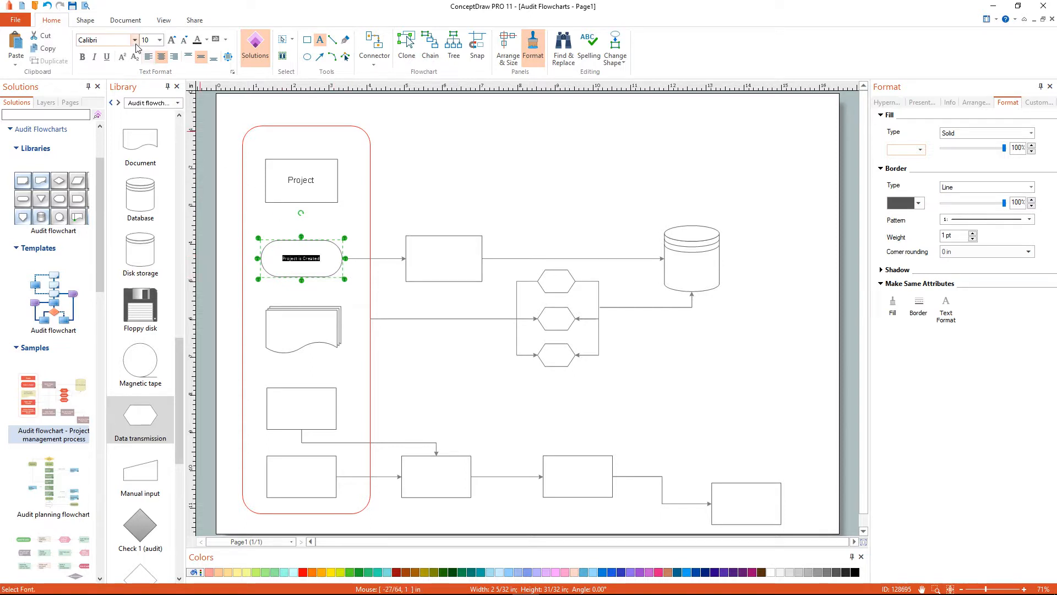
pyautogui.click(159, 39)
pyautogui.write('d')
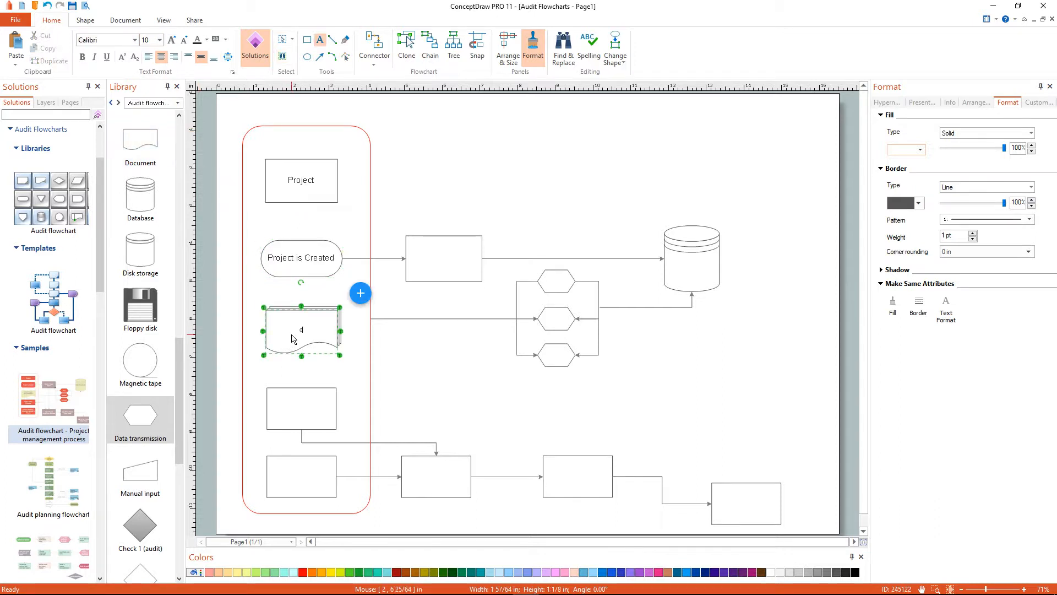
pyautogui.write('Create Project')
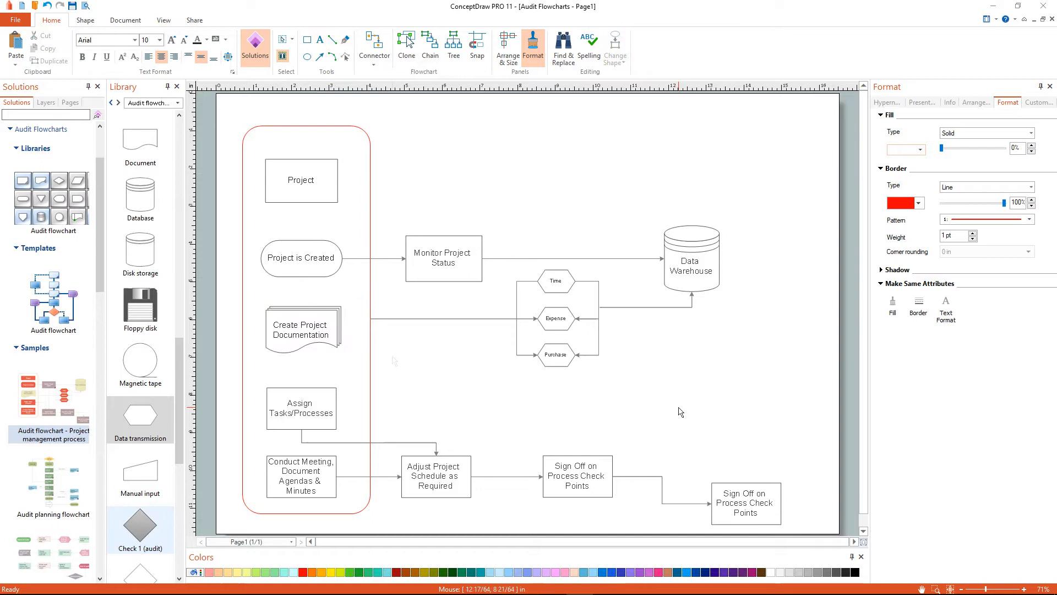
pyautogui.click(300, 180)
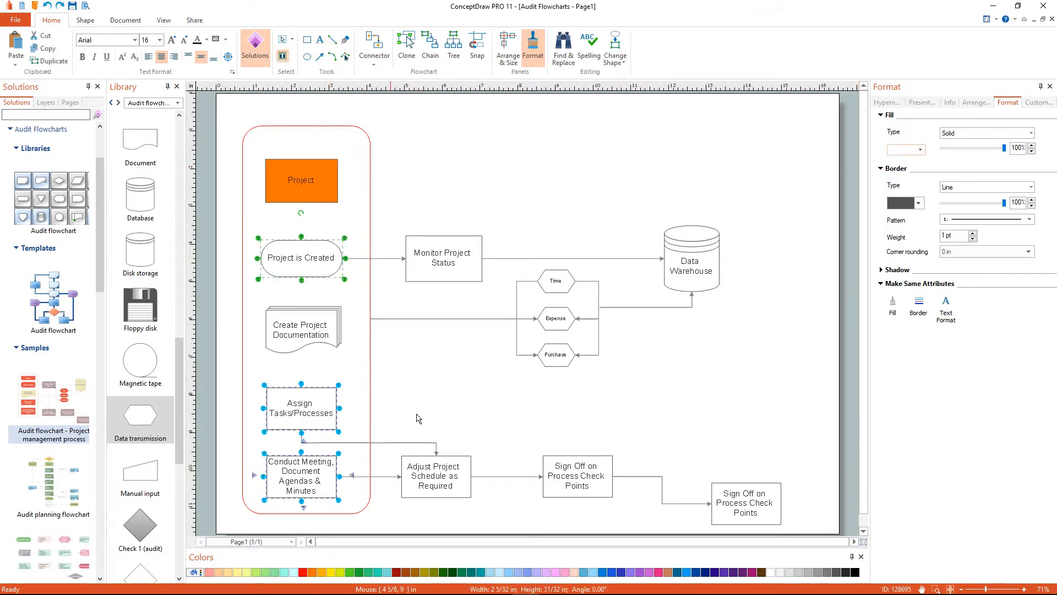
# Step: Fill the container shapes and three hexagons orange, and the remaining process boxes gray
pyautogui.click(556, 281)
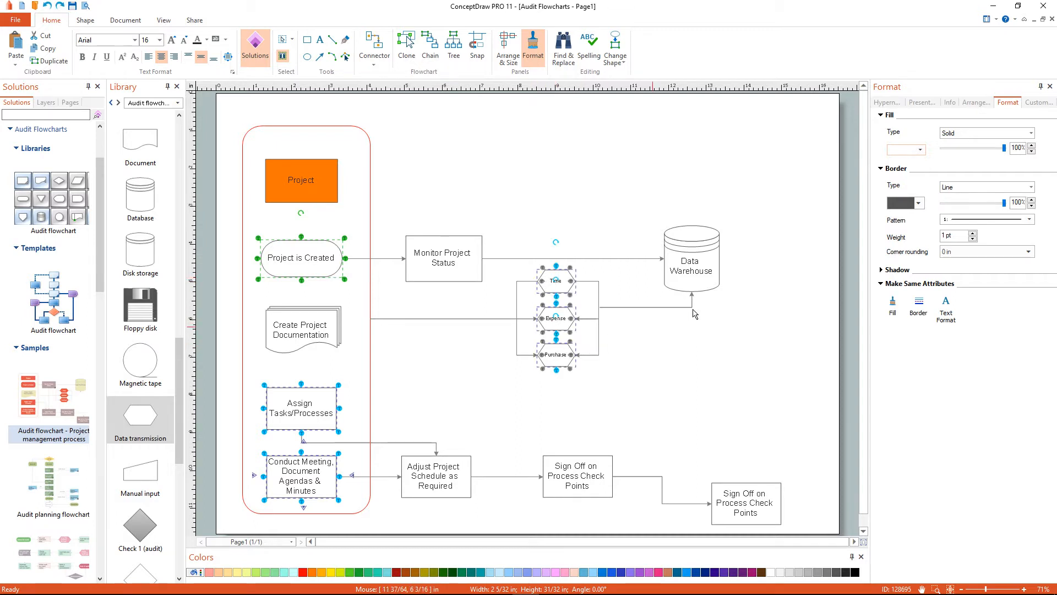
pyautogui.click(921, 150)
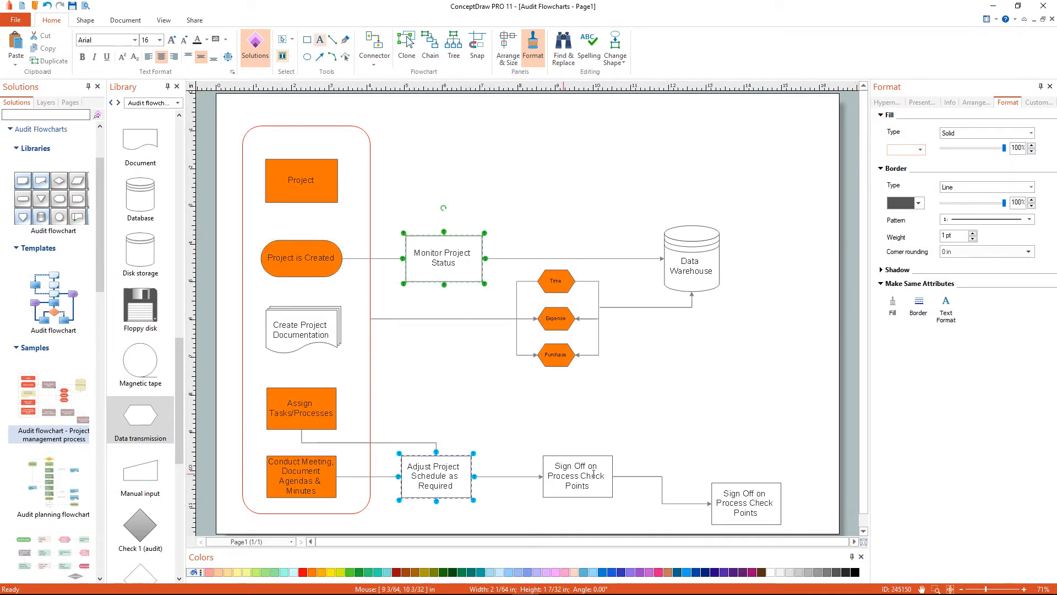
pyautogui.click(920, 150)
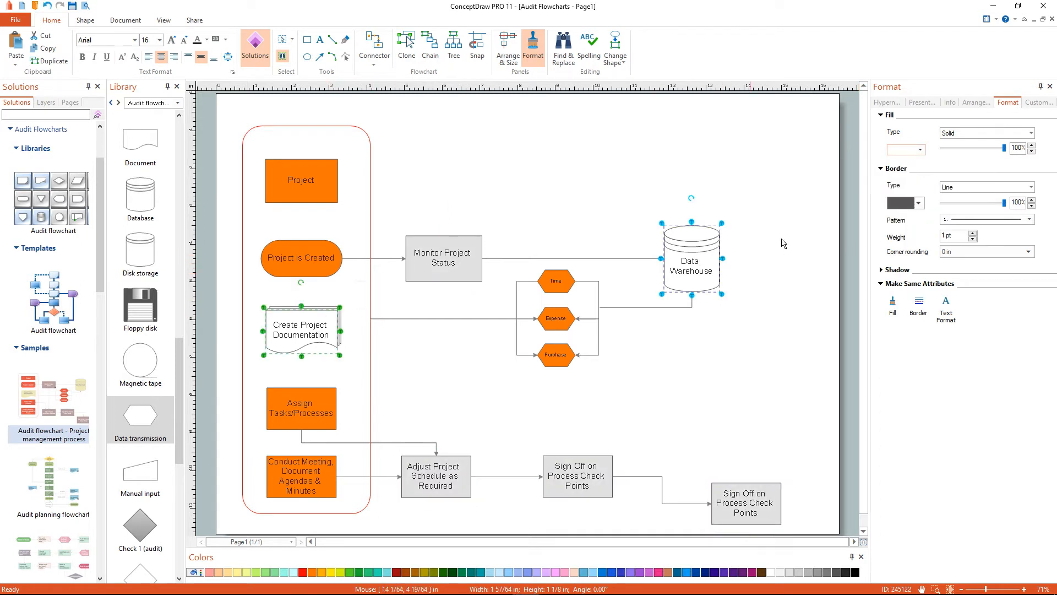
pyautogui.click(919, 150)
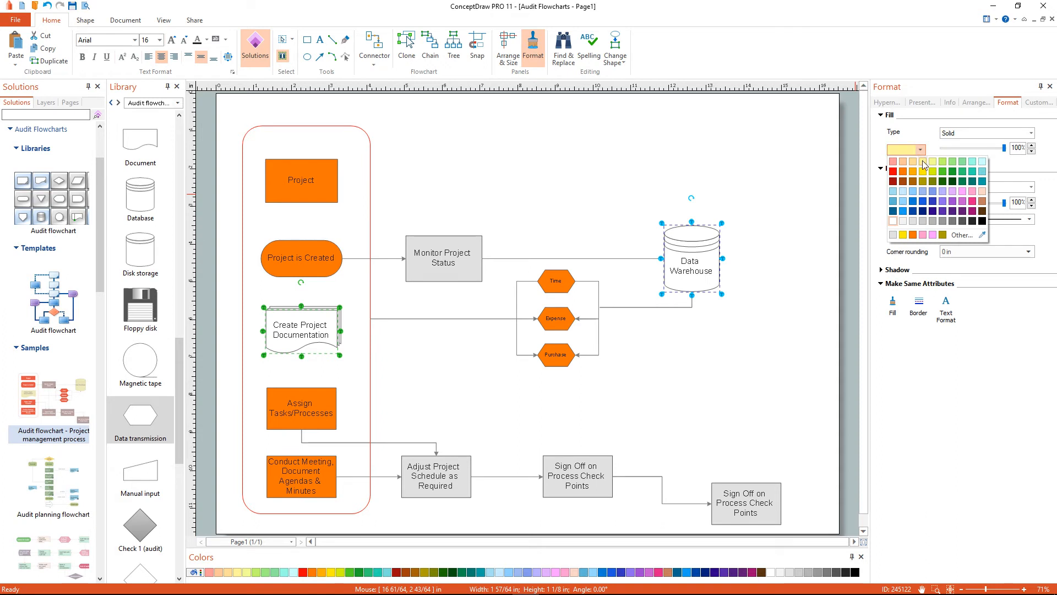